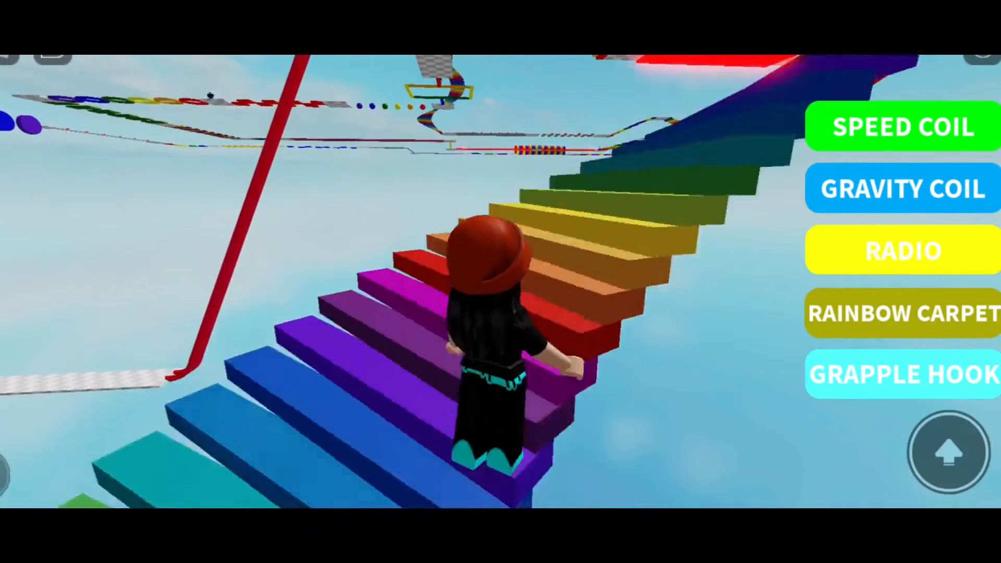
Step: Decline the 400 Robux Grapple Hook offer and stay on the rainbow staircase
left_click(902, 374)
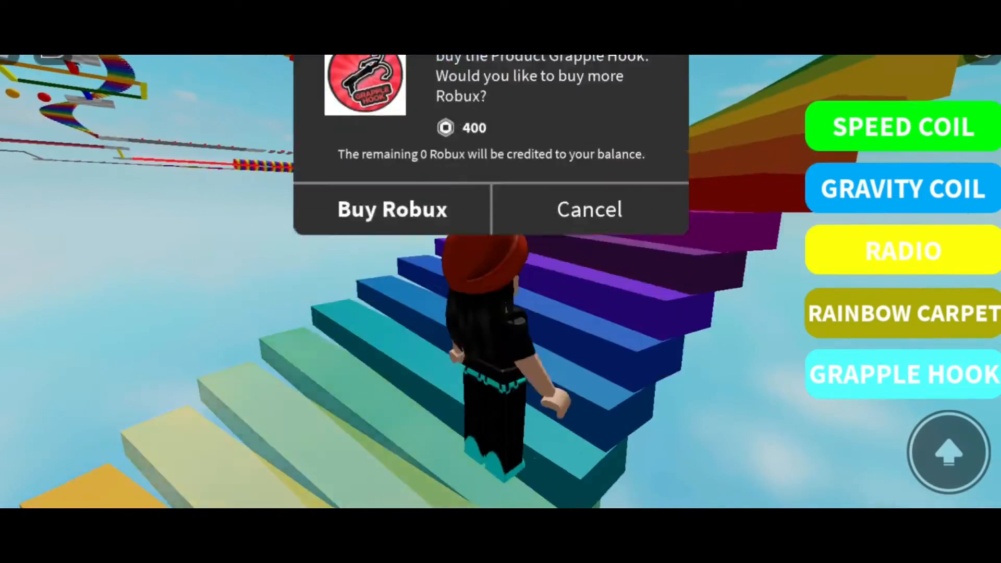
left_click(588, 210)
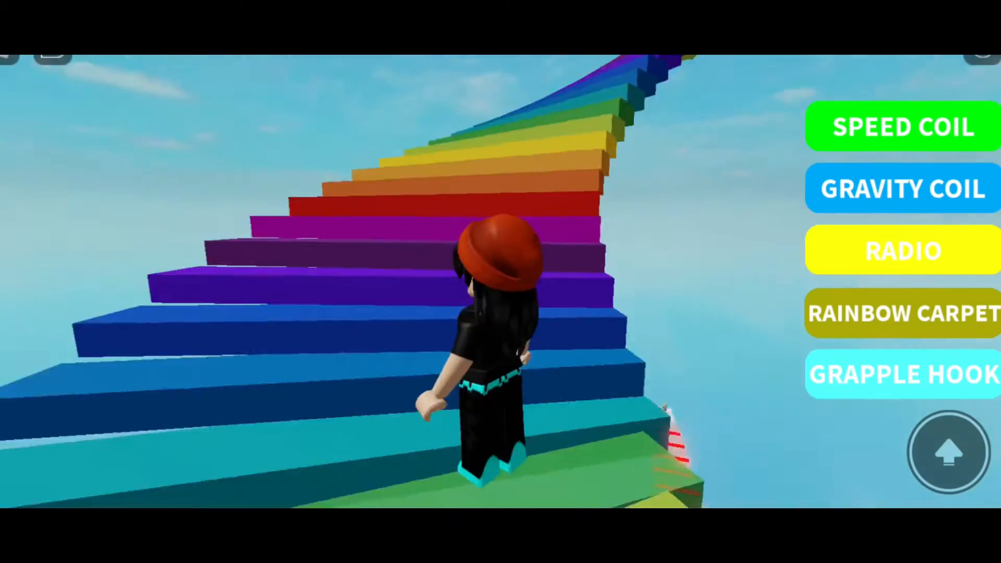